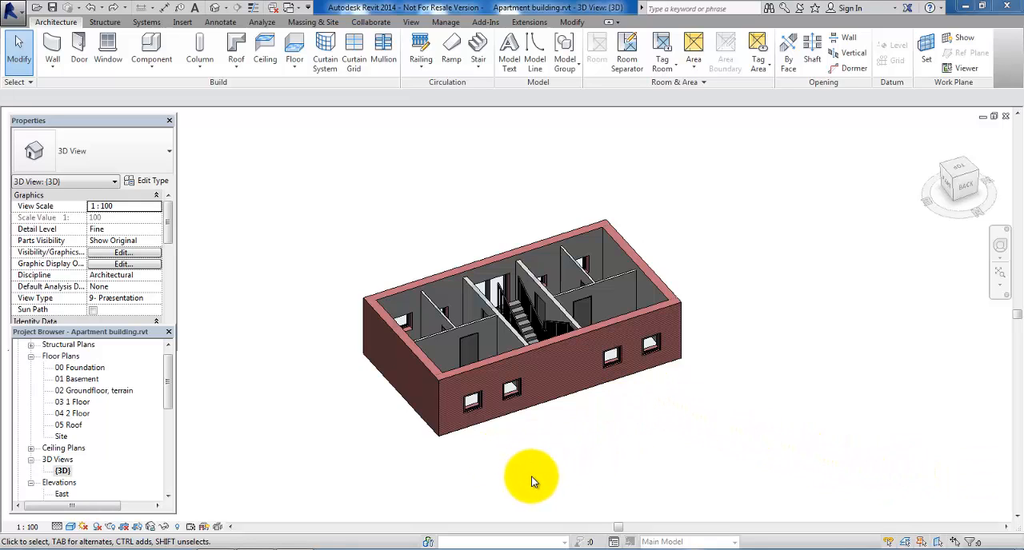
pyautogui.moveTo(428, 347)
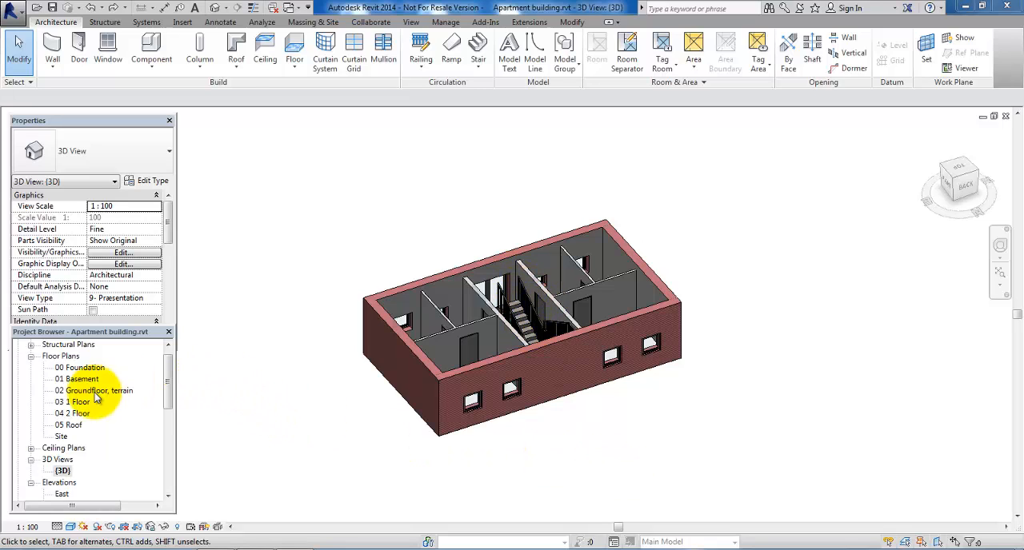
# - Open the 02 Groundfloor, terrain floor plan from the Project Browser
pyautogui.doubleClick(96, 390)
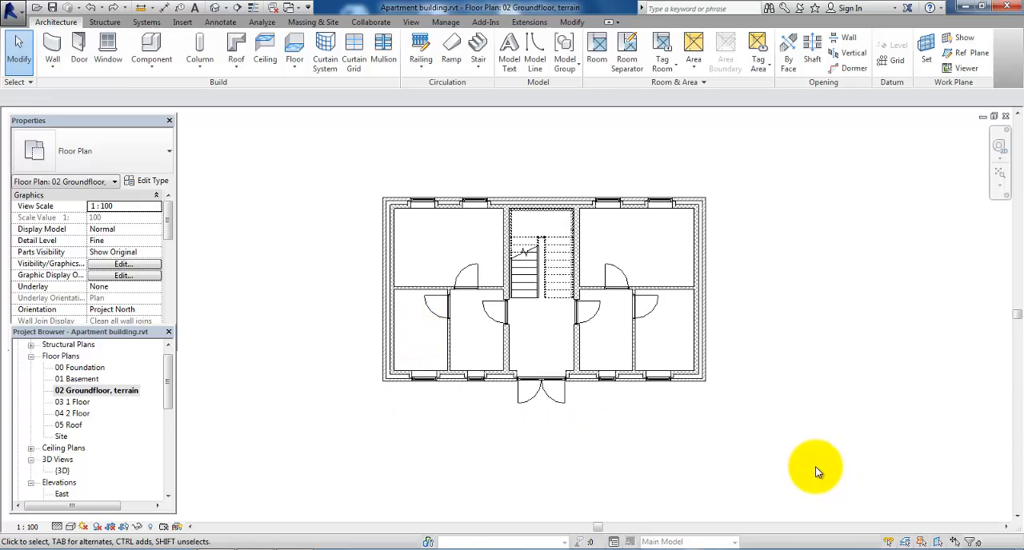
pyautogui.moveTo(784, 257)
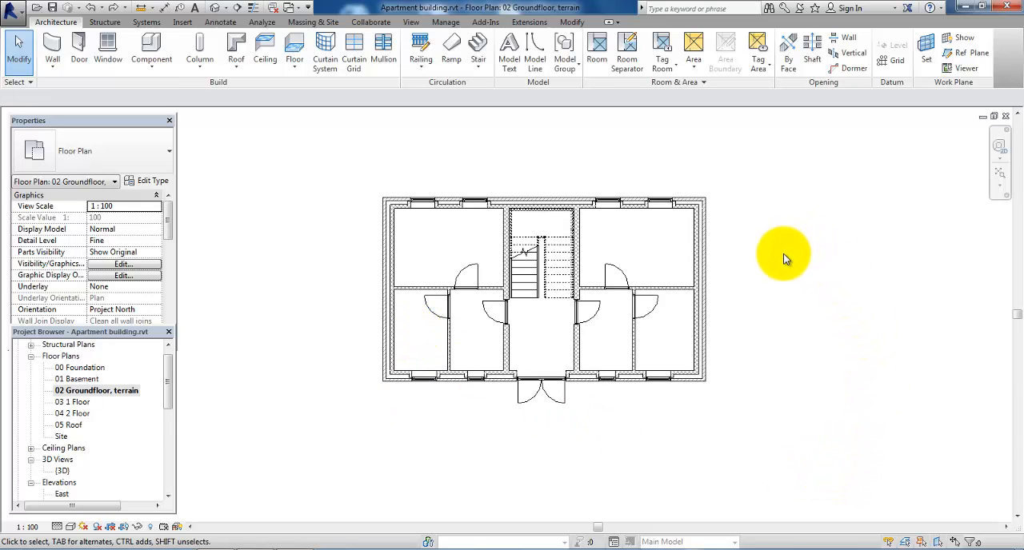
pyautogui.moveTo(861, 416)
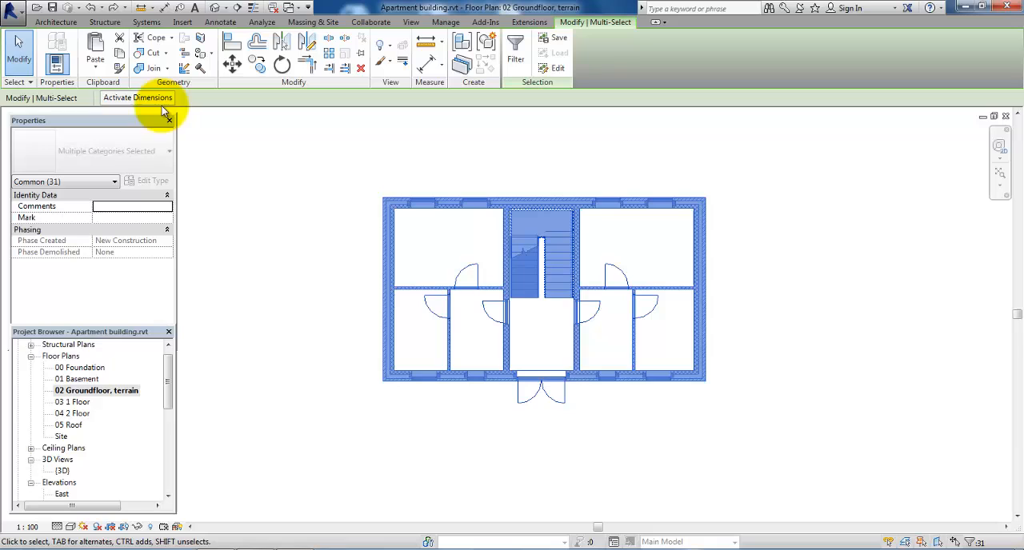
pyautogui.moveTo(126, 54)
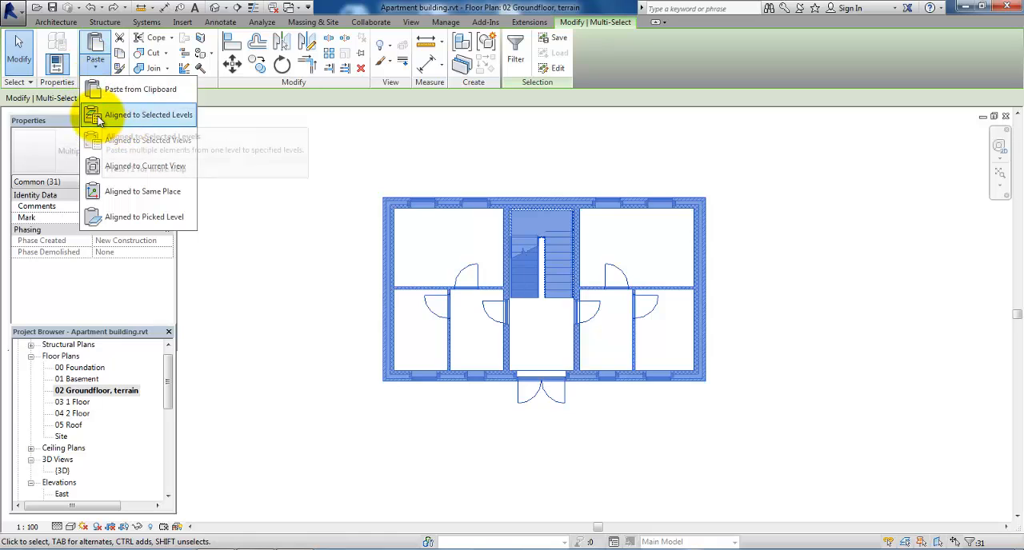
pyautogui.moveTo(160, 114)
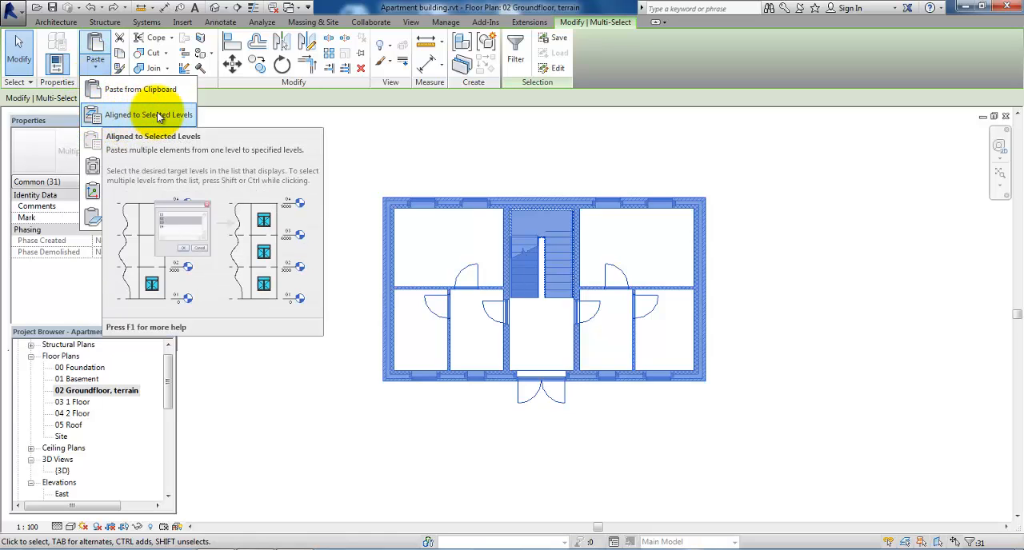
# - Paste the ground-floor layout aligned to levels 03 1 Floor and 04 2 Floor
pyautogui.click(148, 114)
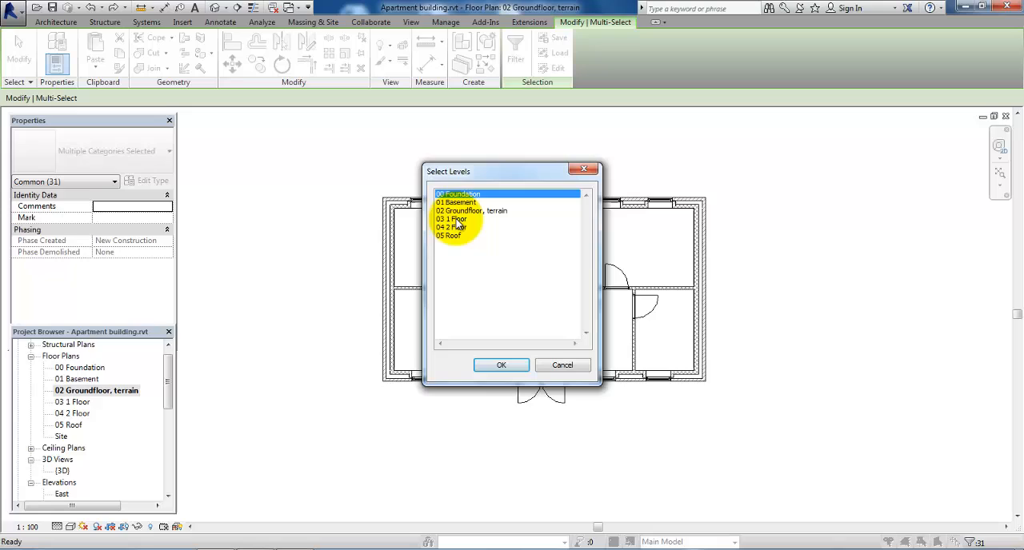
pyautogui.click(458, 218)
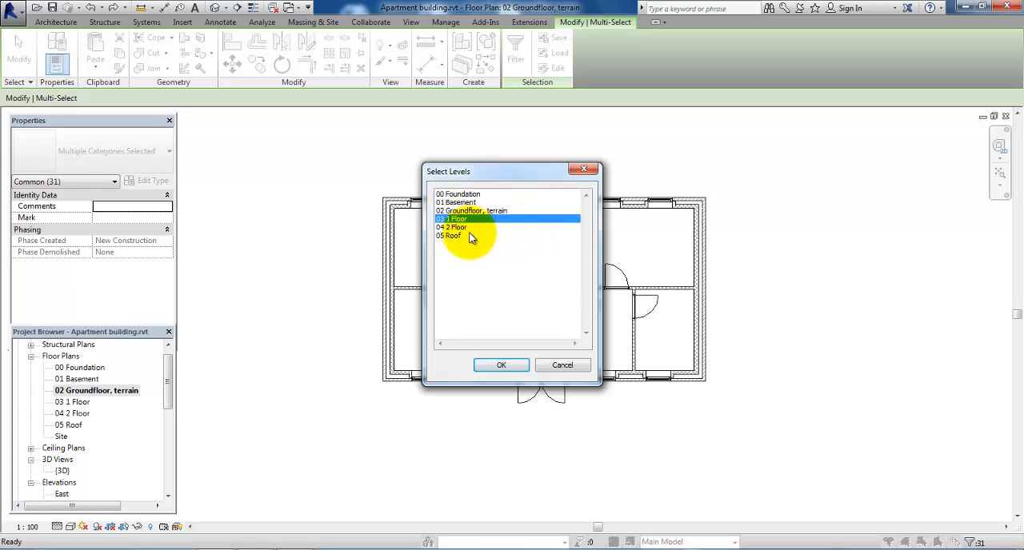
pyautogui.click(456, 228)
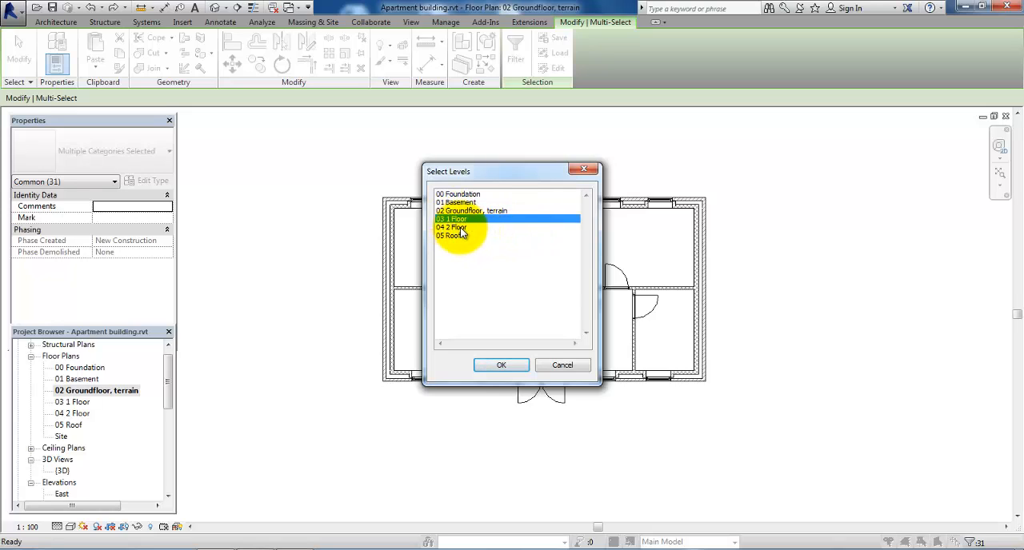
pyautogui.click(460, 218)
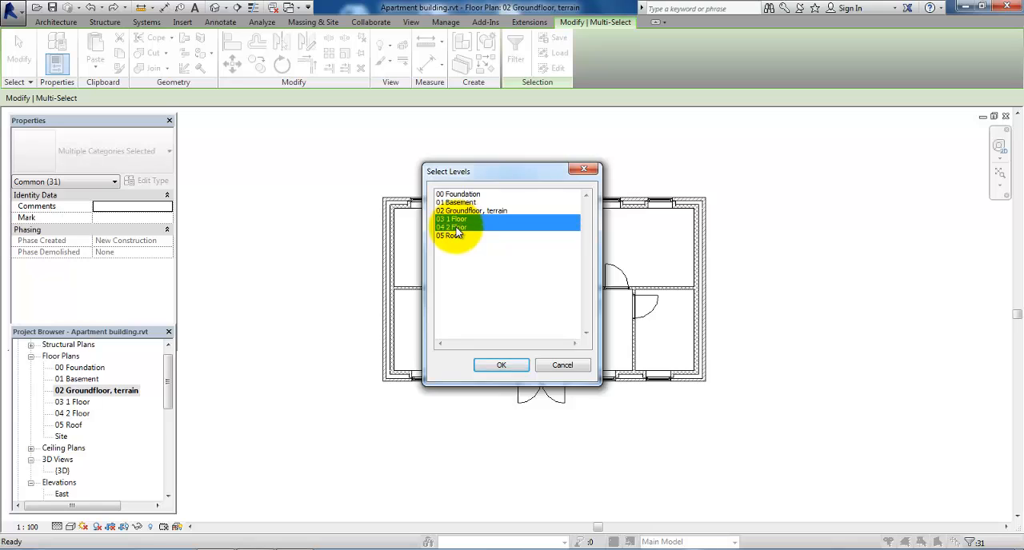
pyautogui.click(501, 365)
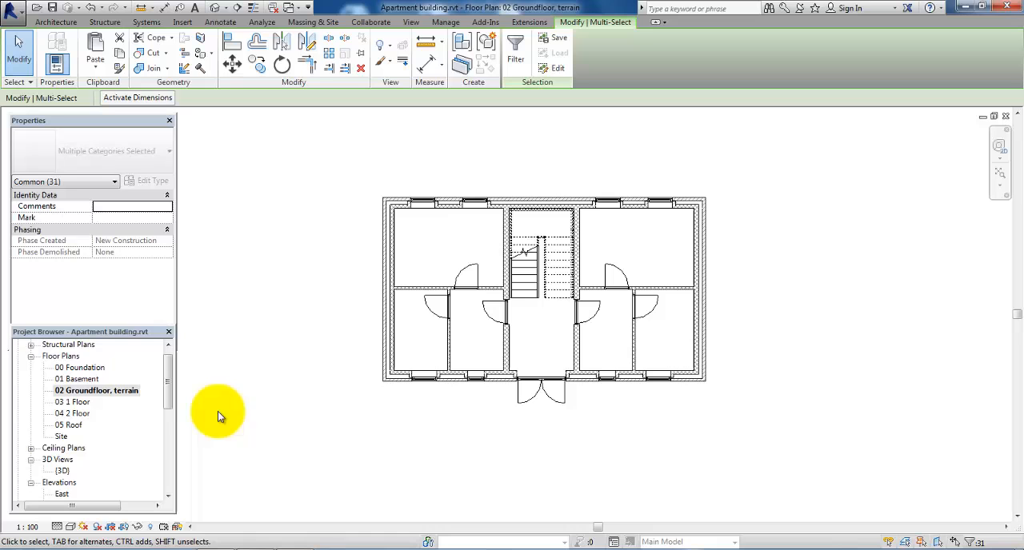
# - Open the default {3D} view to see the three-storey building
pyautogui.doubleClick(59, 471)
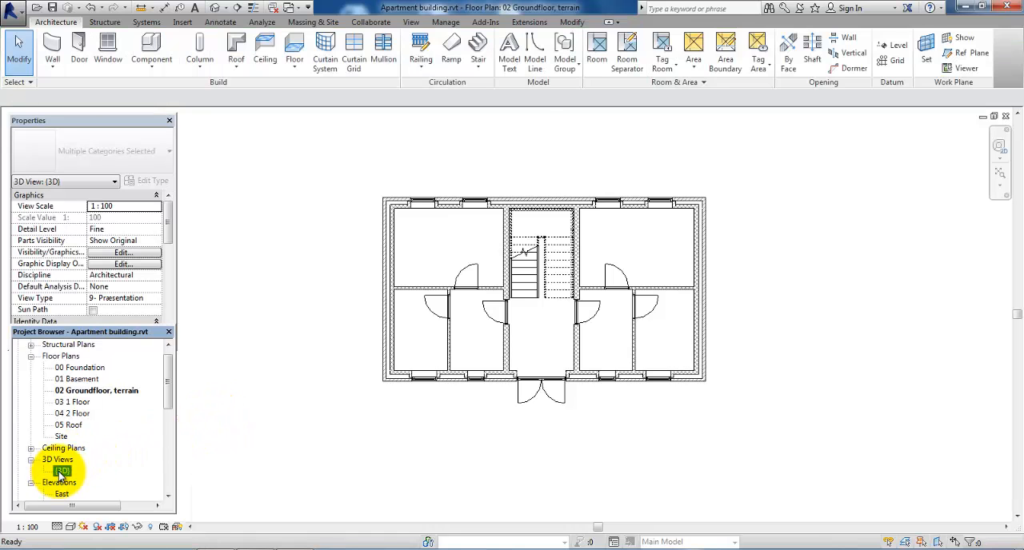
pyautogui.doubleClick(60, 473)
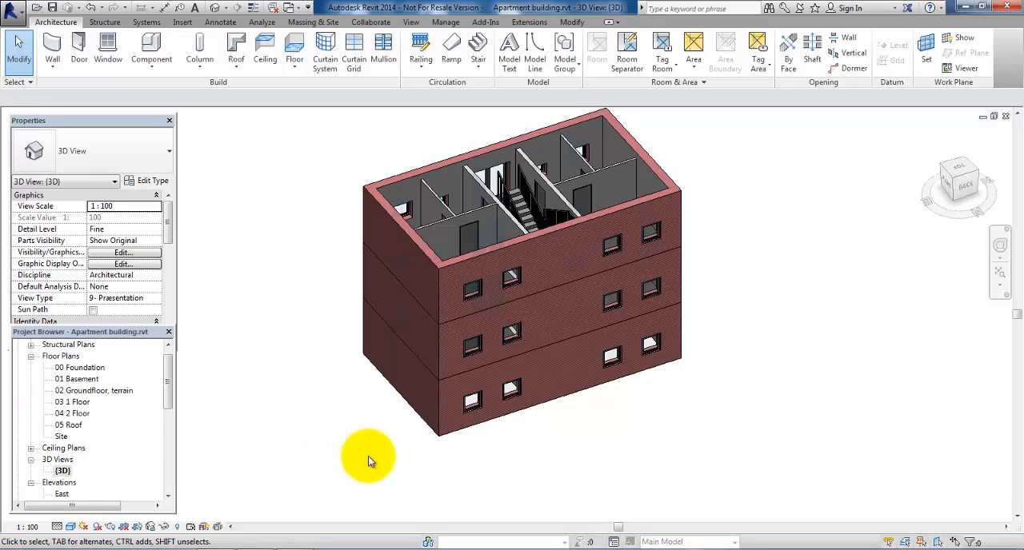
pyautogui.moveTo(704, 182)
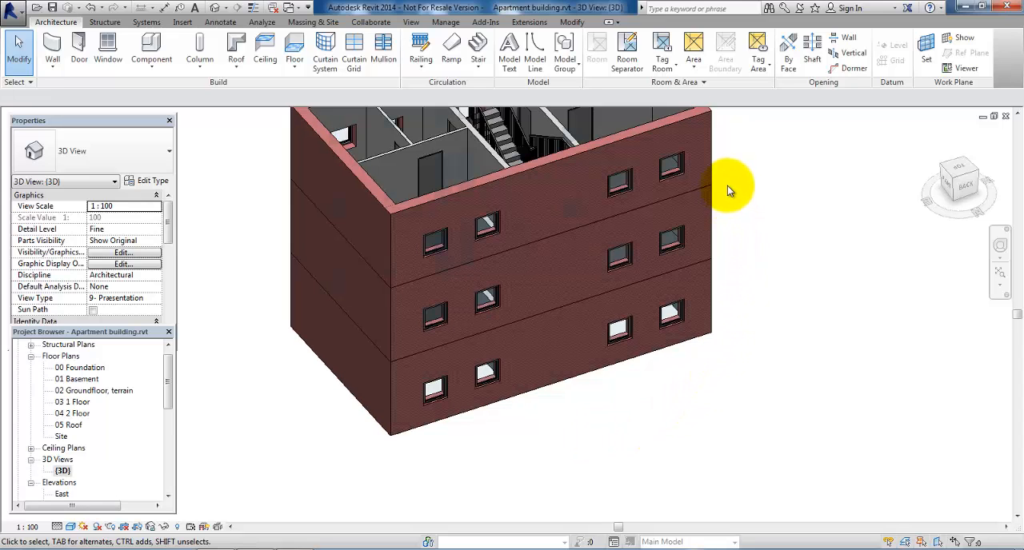
pyautogui.moveTo(725, 188)
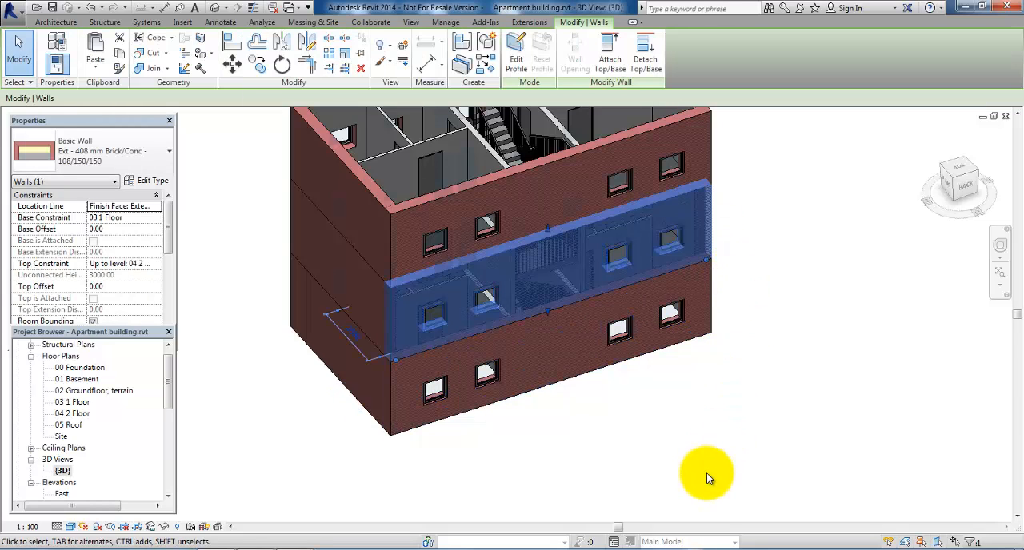
pyautogui.moveTo(647, 321)
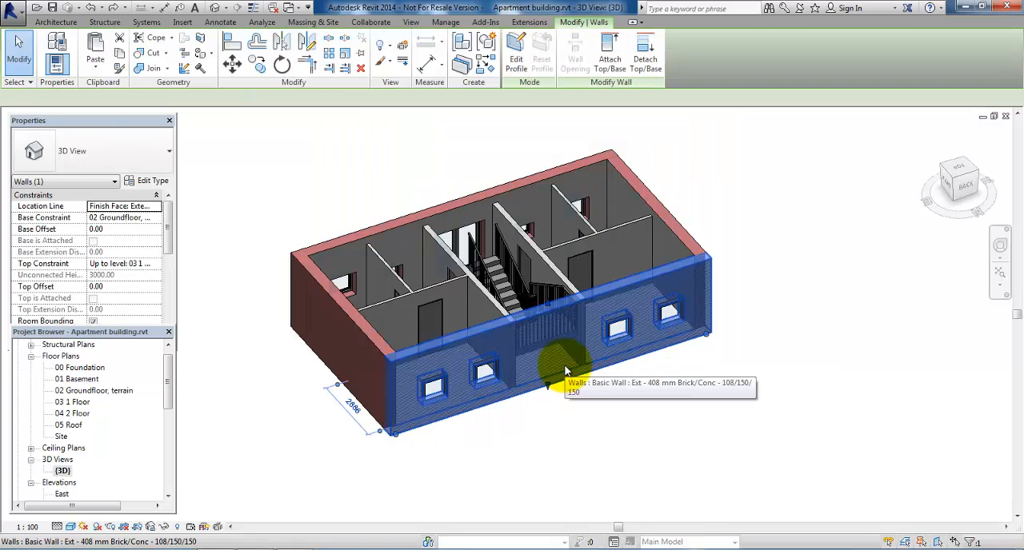
# - Select all brick exterior walls and set their top constraint up to 05 Roof
pyautogui.rightClick(558, 371)
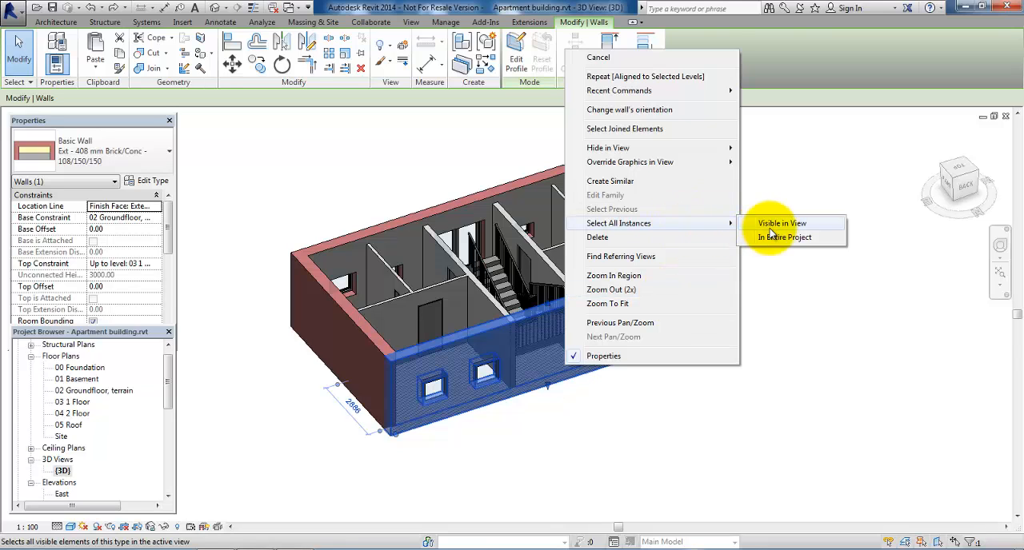
pyautogui.click(779, 224)
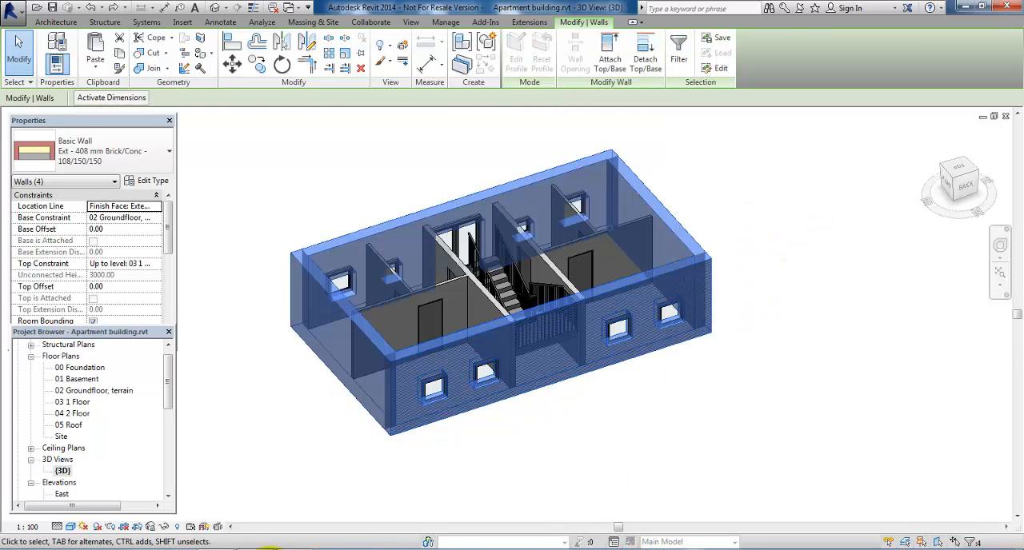
pyautogui.moveTo(154, 265)
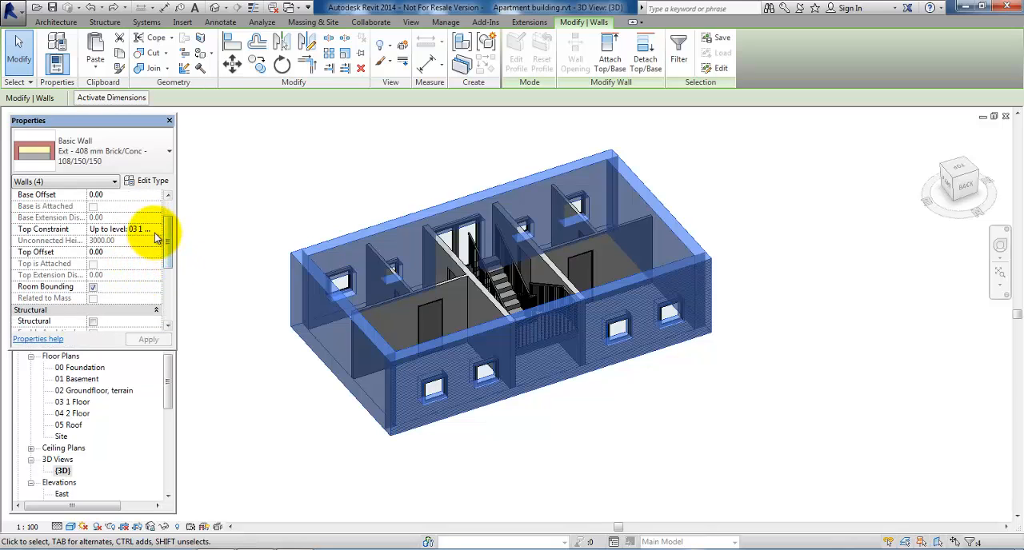
pyautogui.click(157, 229)
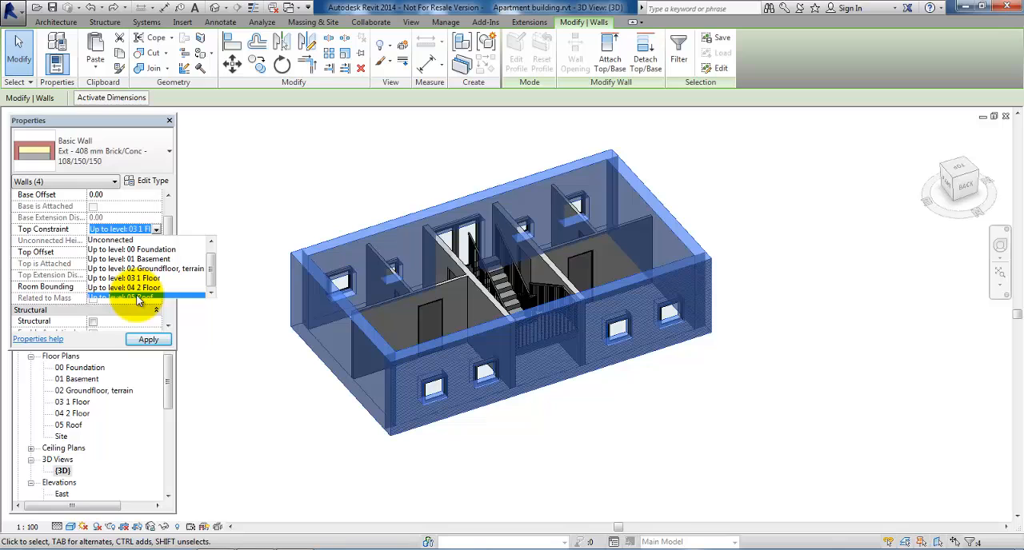
pyautogui.click(128, 297)
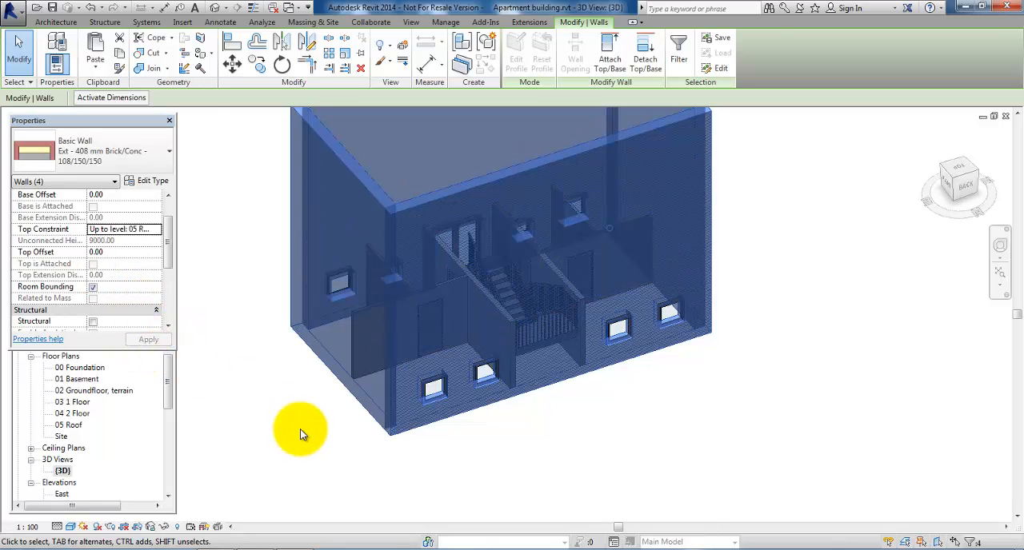
pyautogui.doubleClick(96, 391)
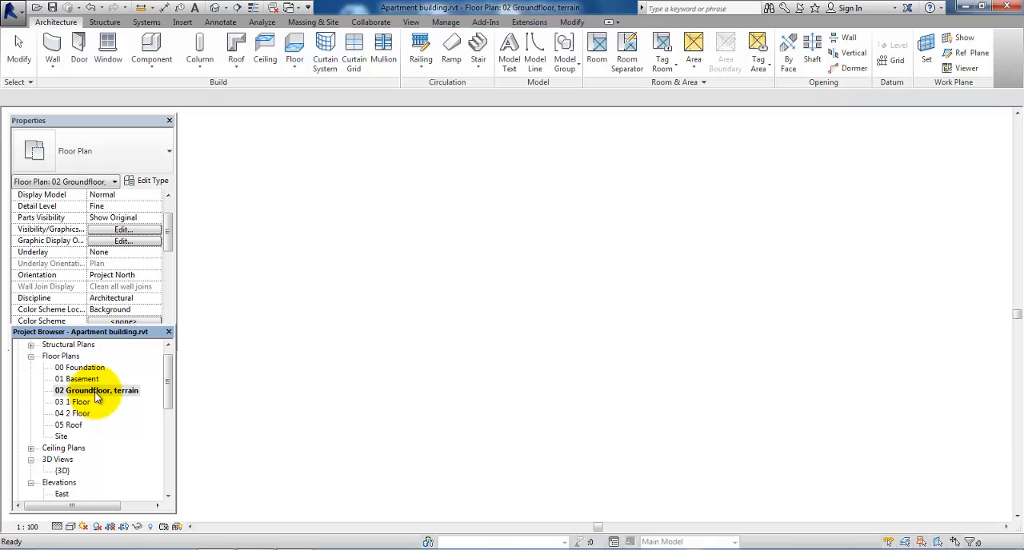
# - Select the ground-floor interior walls, doors, windows and stair, and copy them
pyautogui.doubleClick(98, 390)
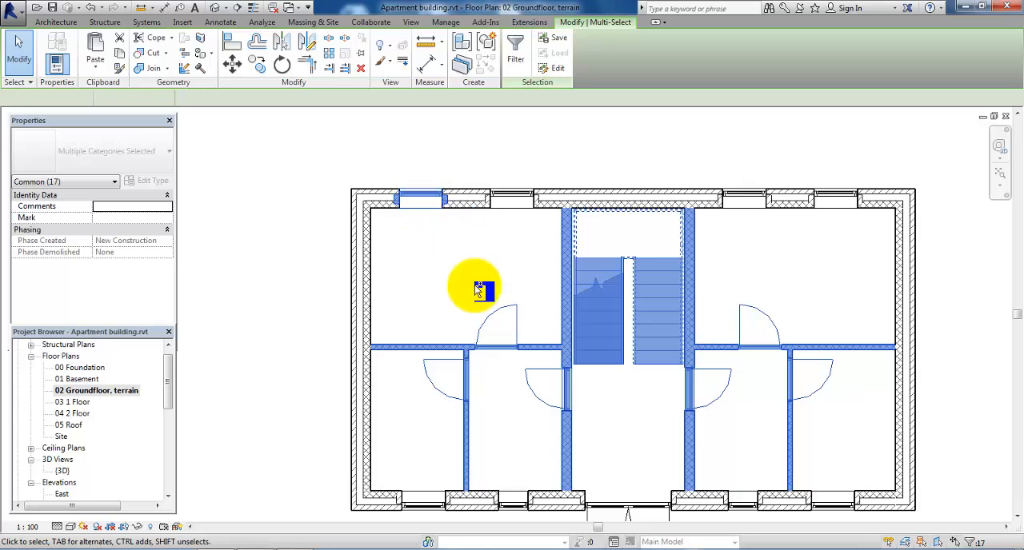
pyautogui.click(737, 202)
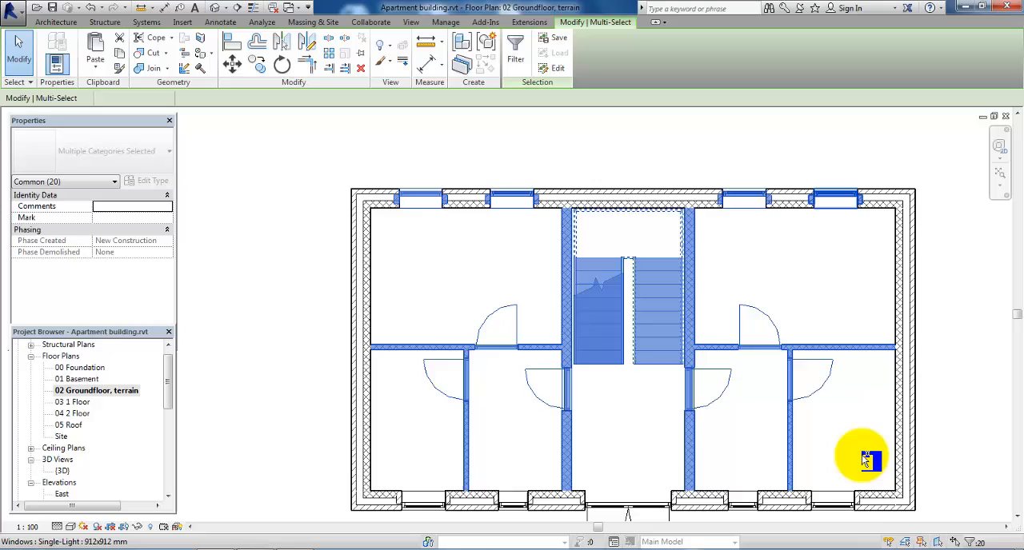
pyautogui.click(846, 512)
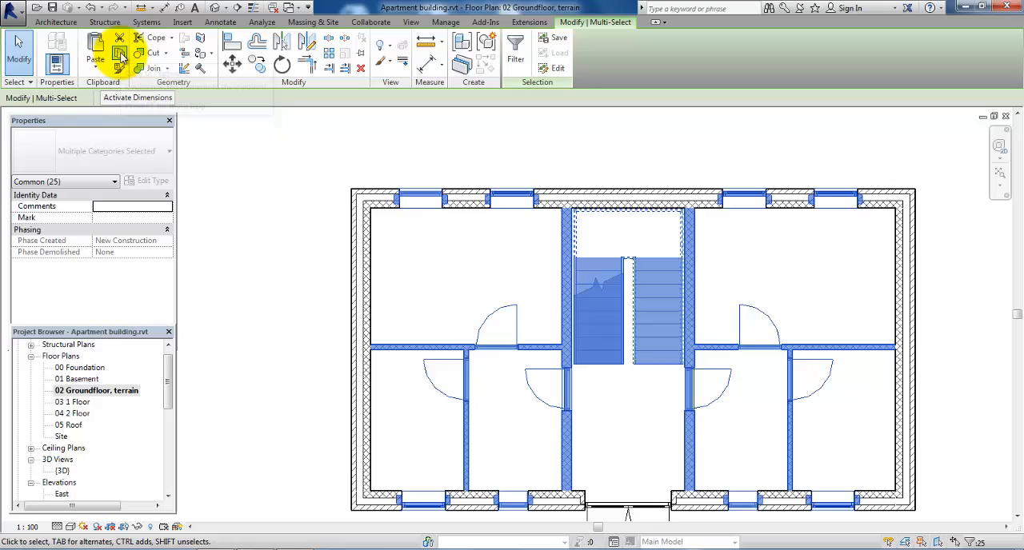
pyautogui.click(89, 59)
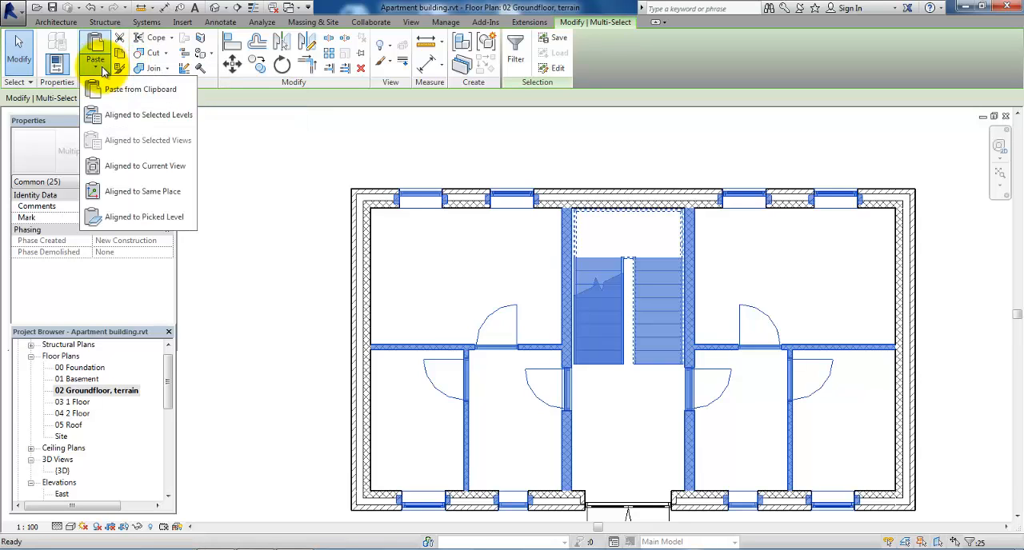
pyautogui.moveTo(147, 116)
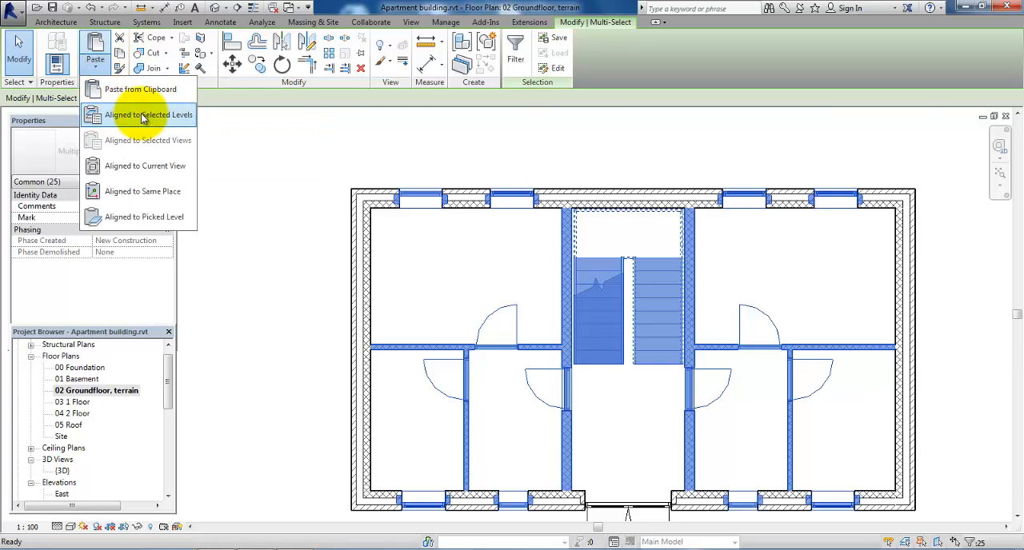
# - Paste the 25 copied interior elements aligned to 03 1 Floor and 04 2 Floor
pyautogui.click(149, 114)
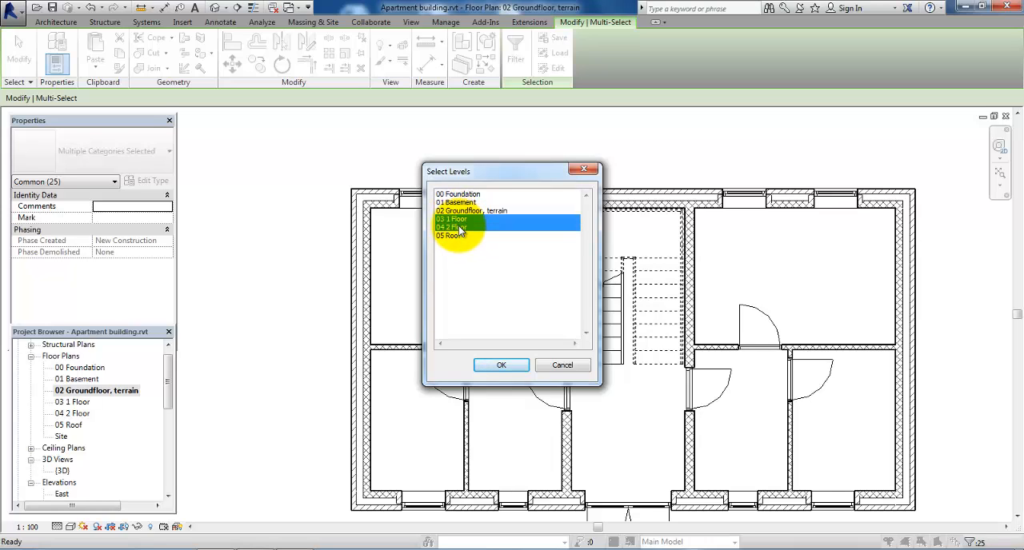
pyautogui.click(501, 366)
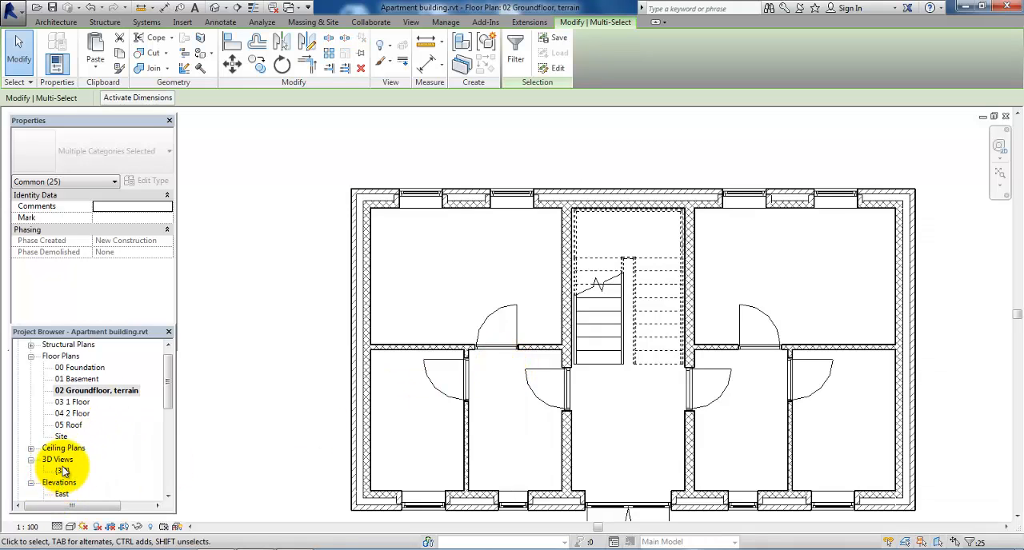
# - Orbit the {3D} view to check the interior layout on all three storeys
pyautogui.doubleClick(67, 472)
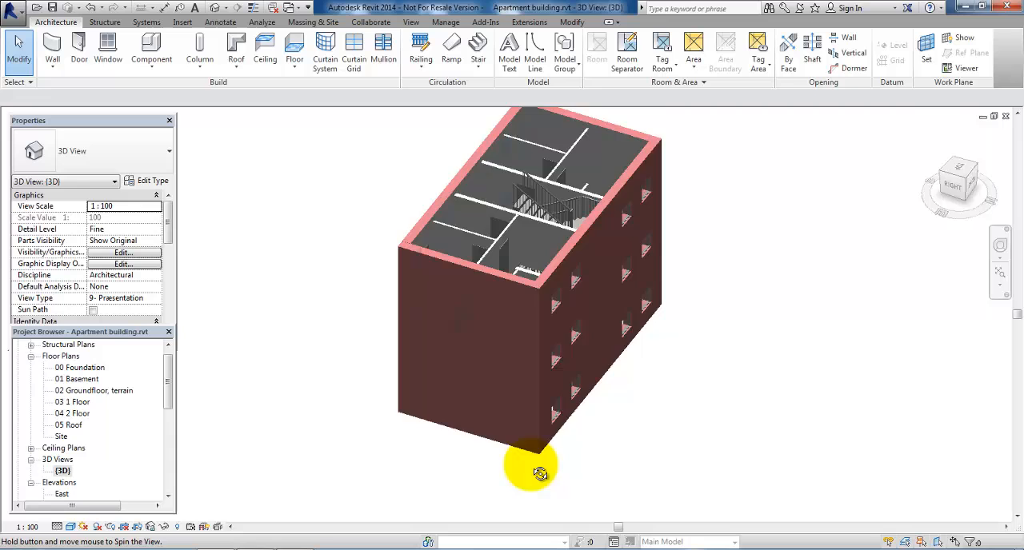
pyautogui.moveTo(540, 472); pyautogui.dragTo(680, 488)
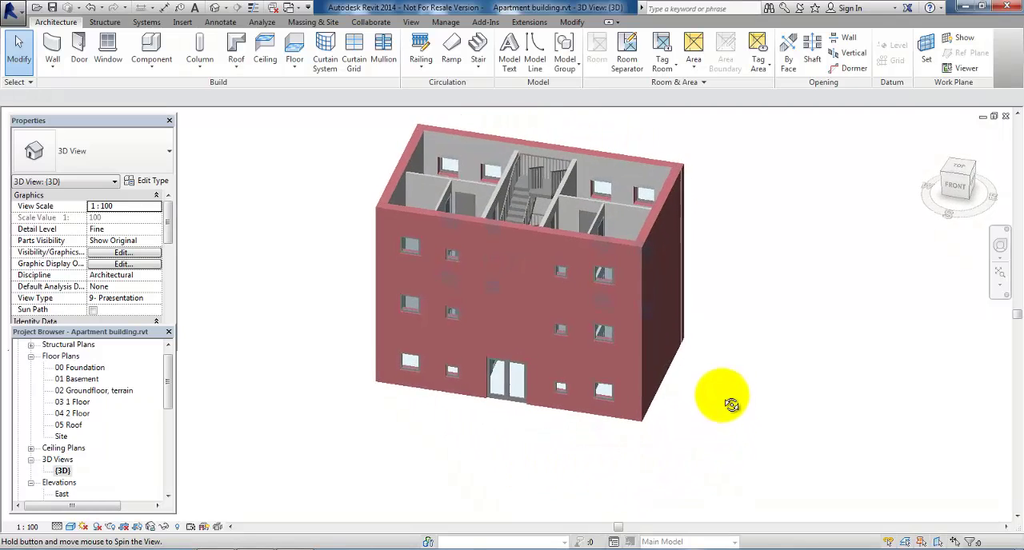
pyautogui.moveTo(722, 398); pyautogui.dragTo(691, 372)
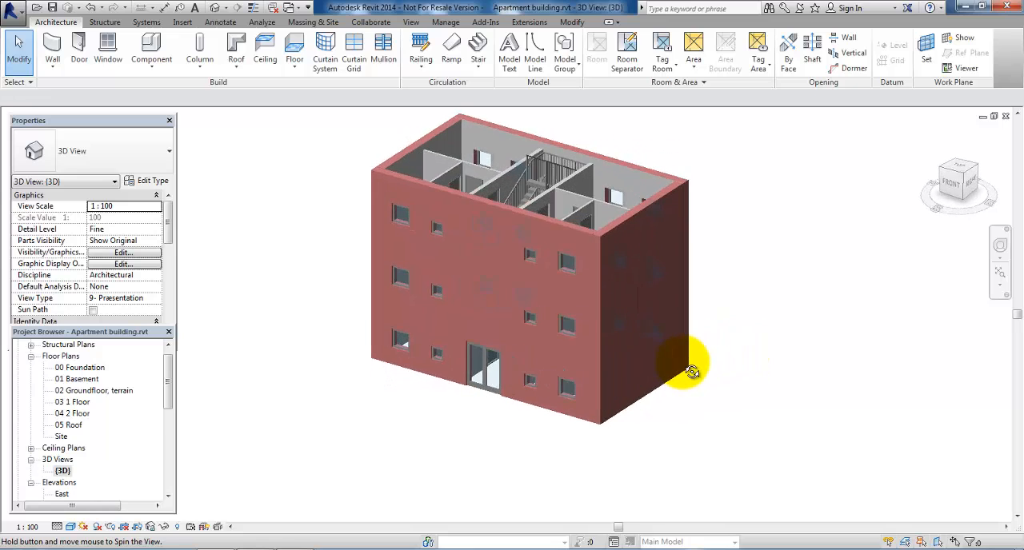
pyautogui.moveTo(690, 373); pyautogui.dragTo(544, 464)
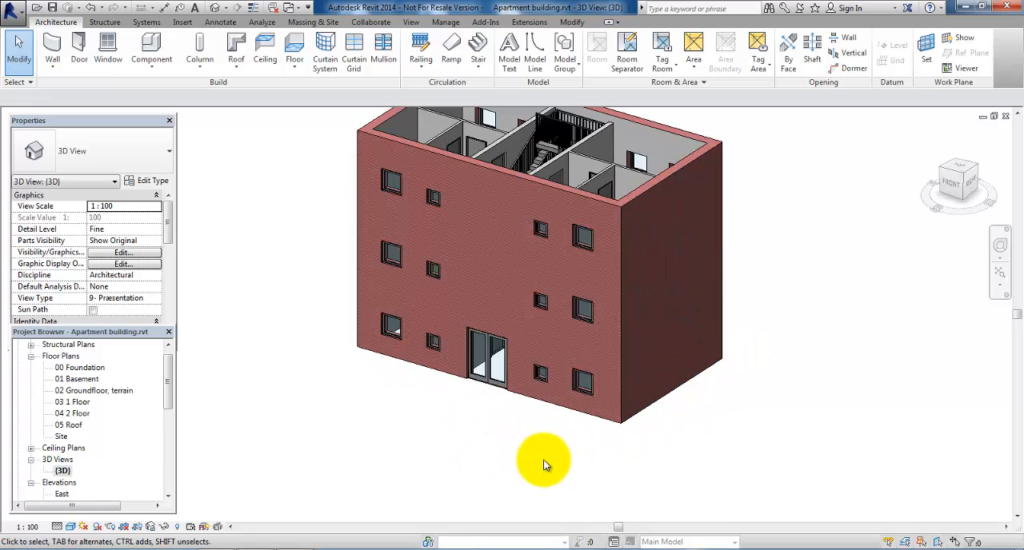
pyautogui.moveTo(816, 402)
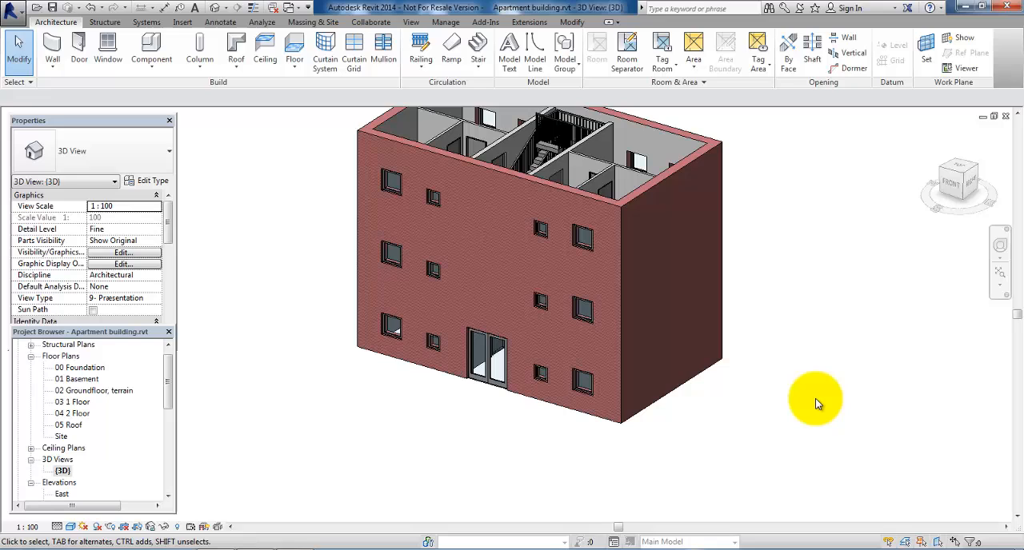
pyautogui.moveTo(842, 369)
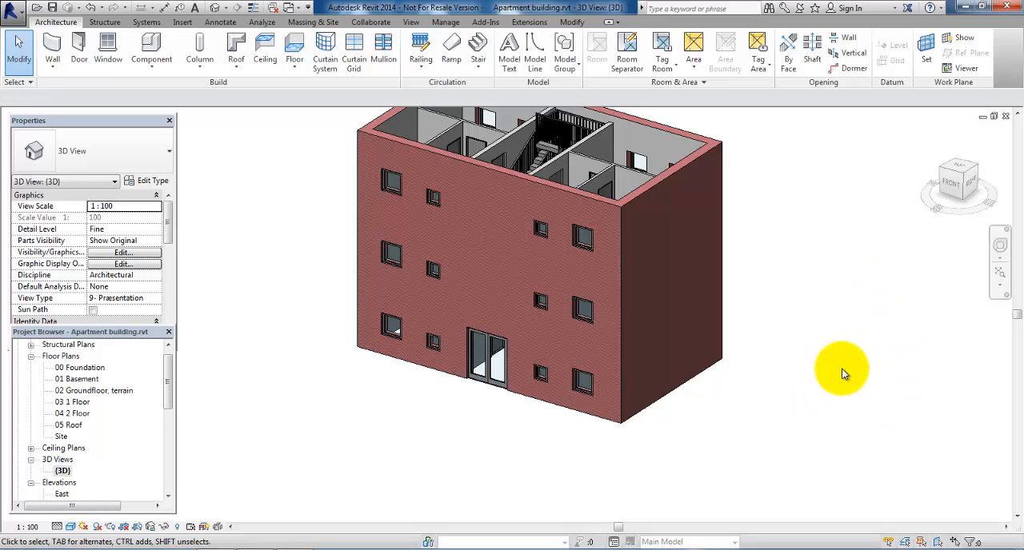
pyautogui.moveTo(838, 399)
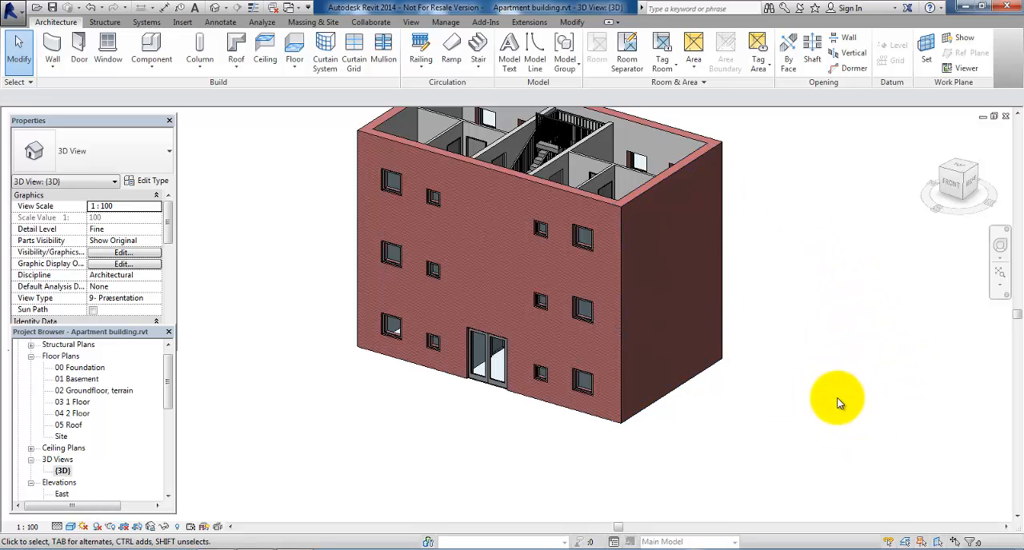